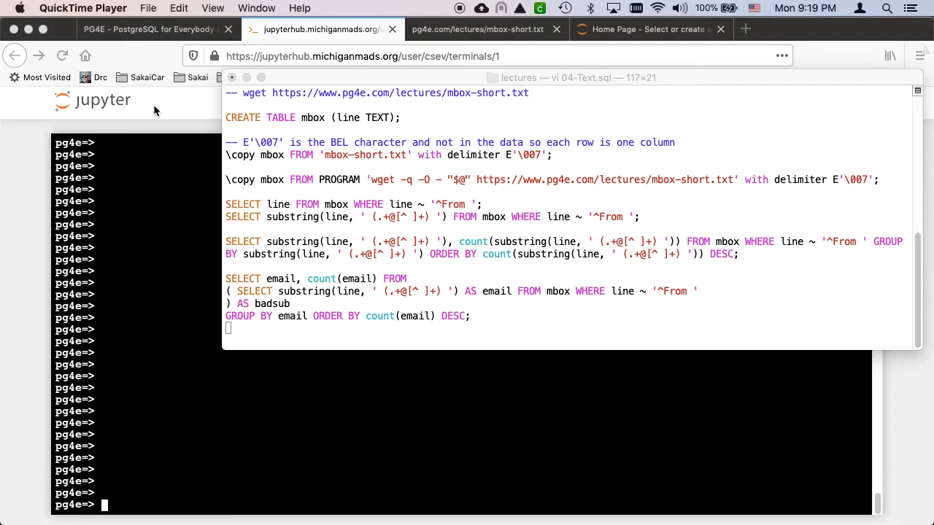
mouse_move(207, 130)
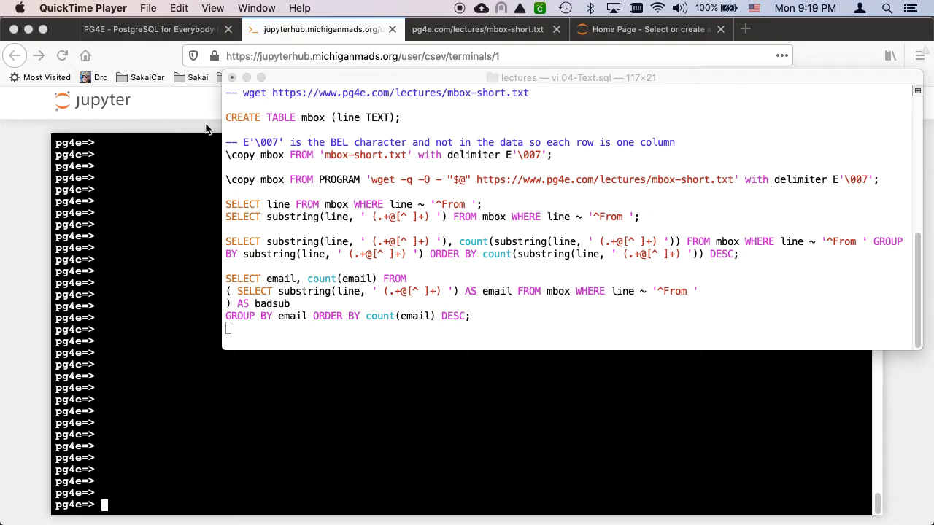
mouse_move(303, 117)
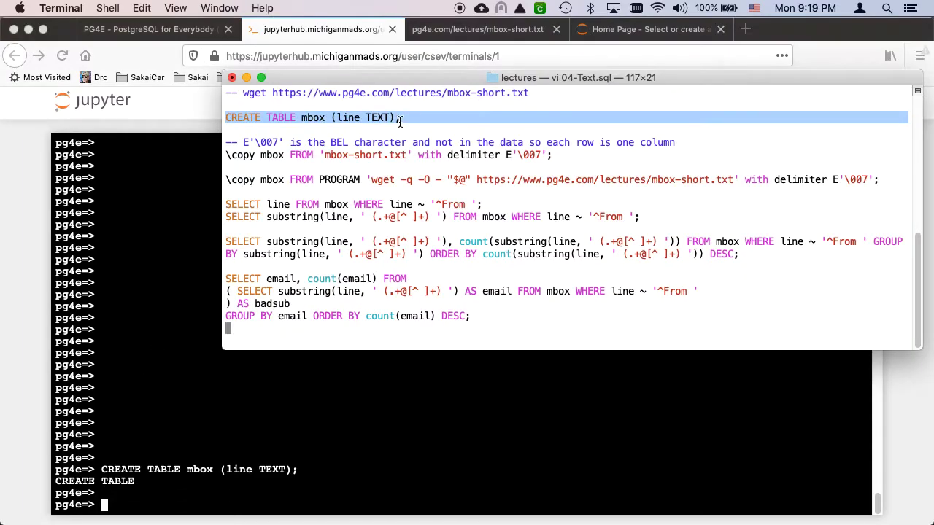
Step: Look over the raw mbox-short.txt messages and select one whole line of the mail data
click(475, 30)
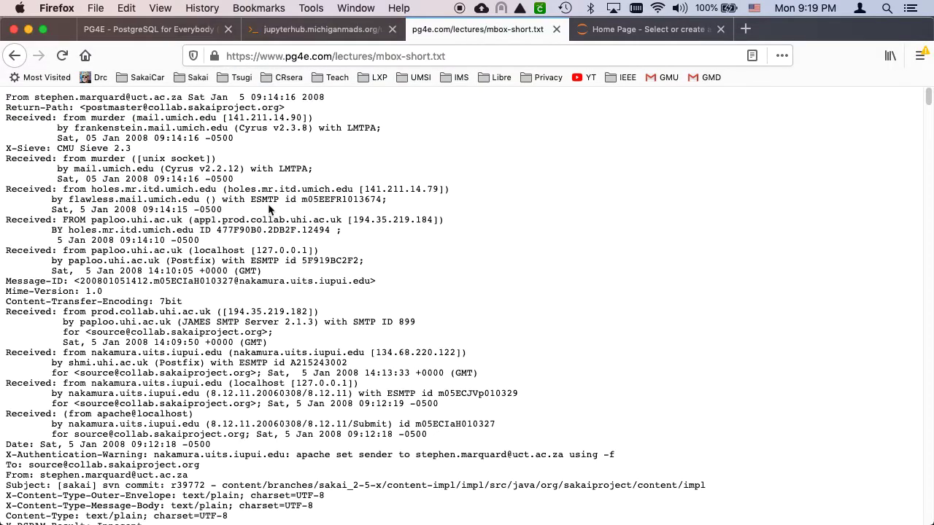
mouse_move(270, 359)
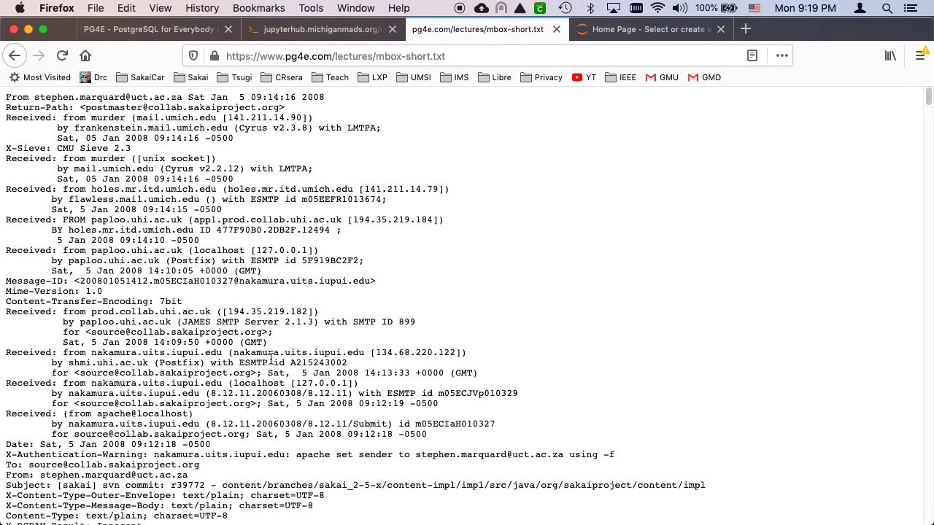
scroll(down, 3)
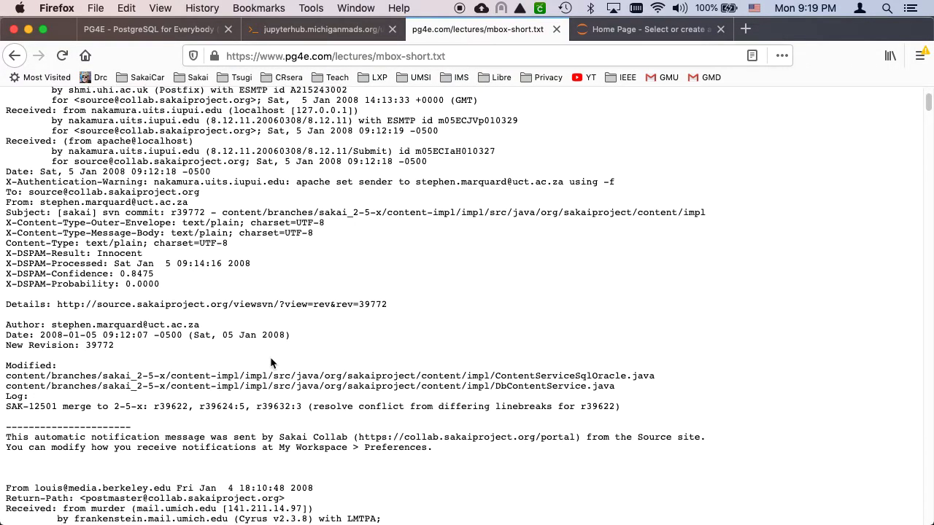
scroll(up, 3)
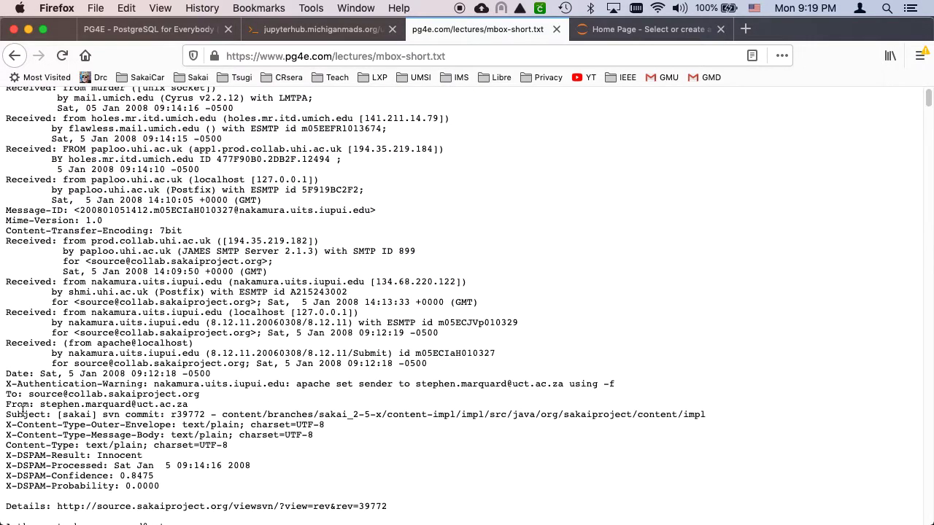
triple_click(116, 445)
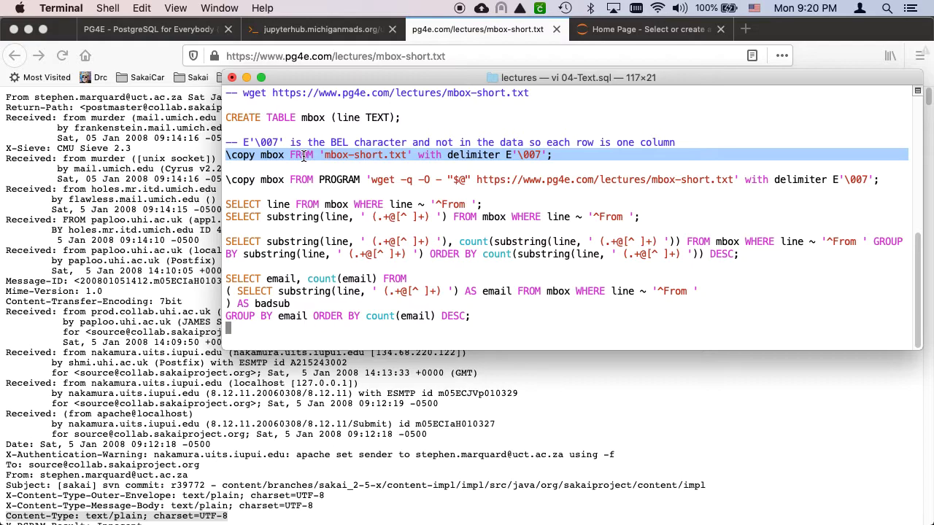
mouse_move(365, 154)
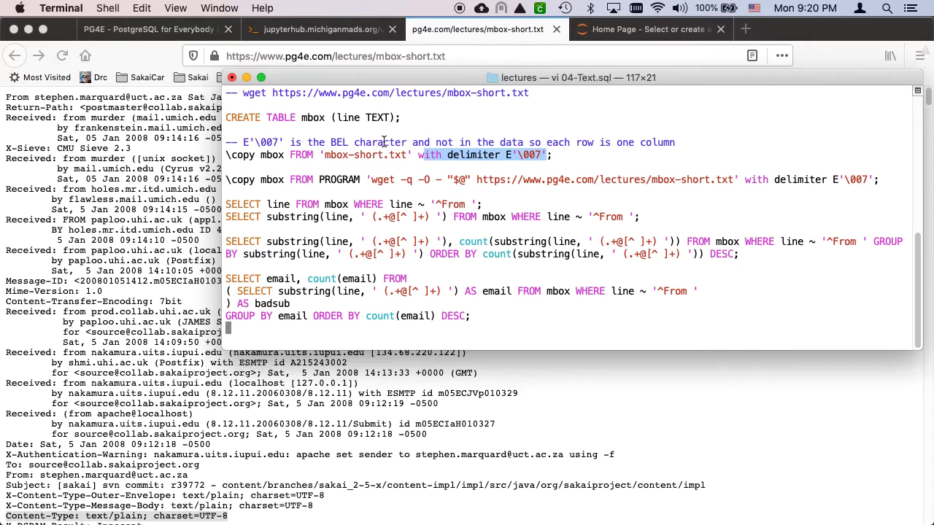
mouse_move(277, 159)
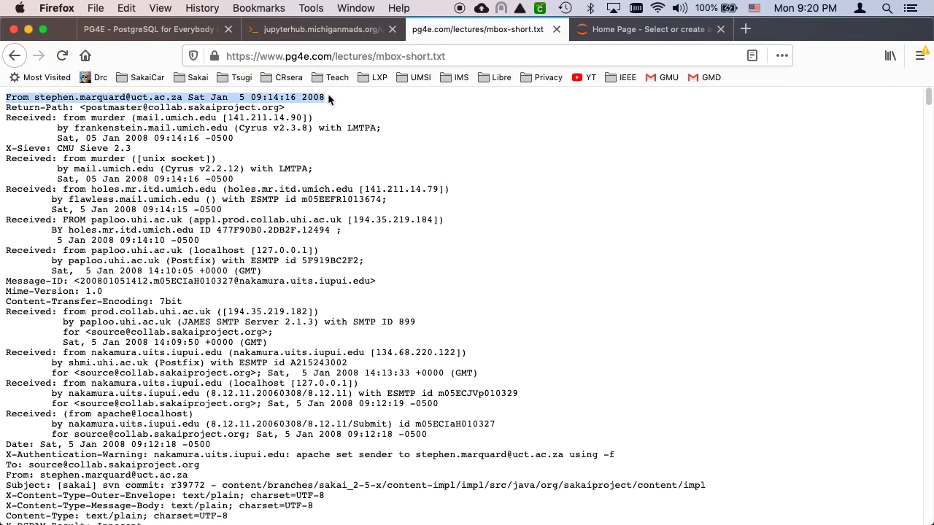
click(60, 9)
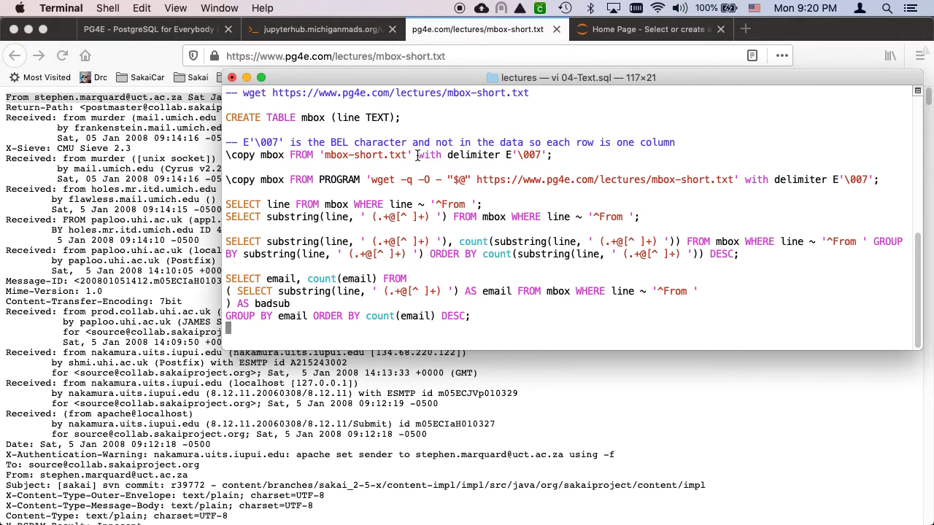
drag(417, 155, 543, 155)
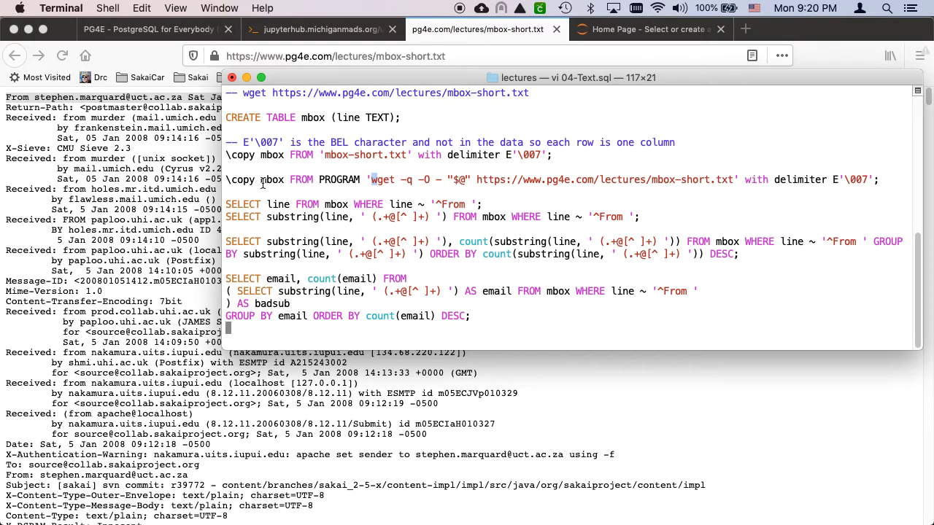
mouse_move(272, 180)
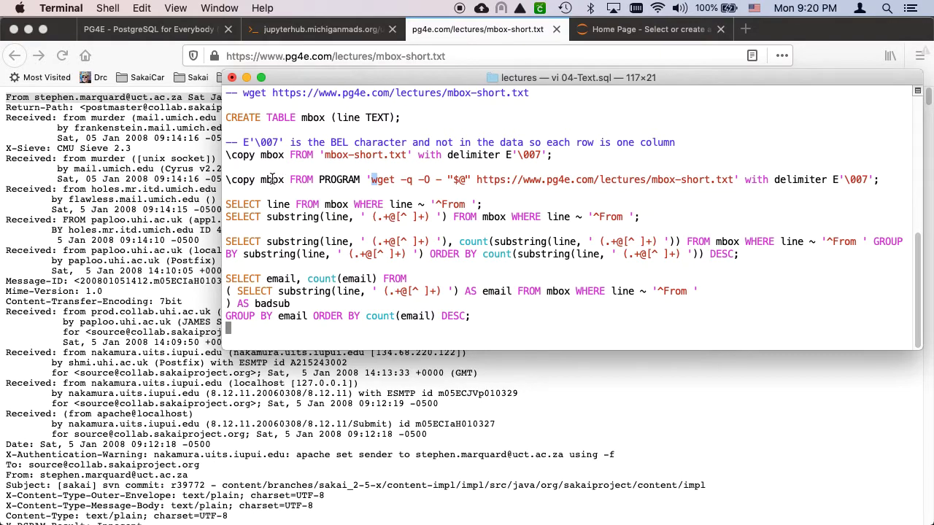
mouse_move(327, 180)
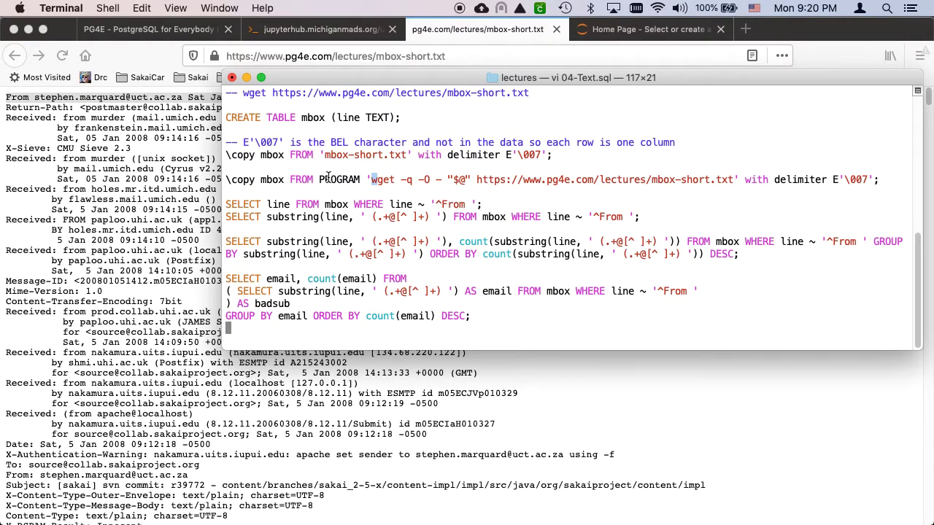
Step: Review the \copy variant that runs wget as a PROGRAM against the pg4e.com mbox-short.txt URL
double_click(338, 179)
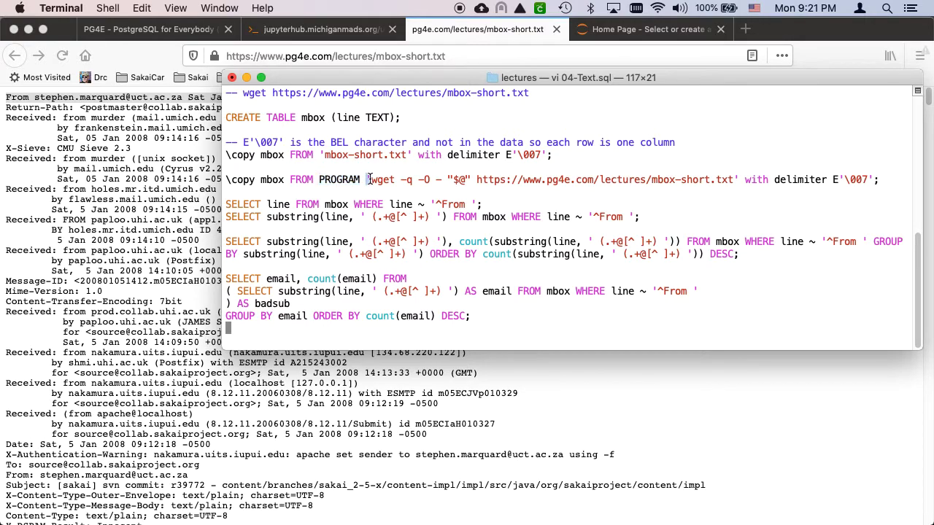
drag(366, 179, 743, 179)
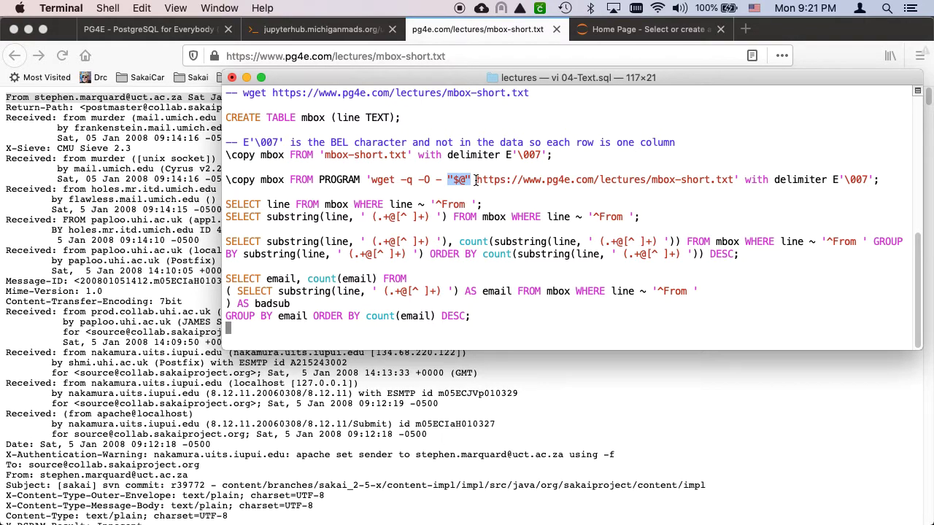
drag(475, 179, 723, 180)
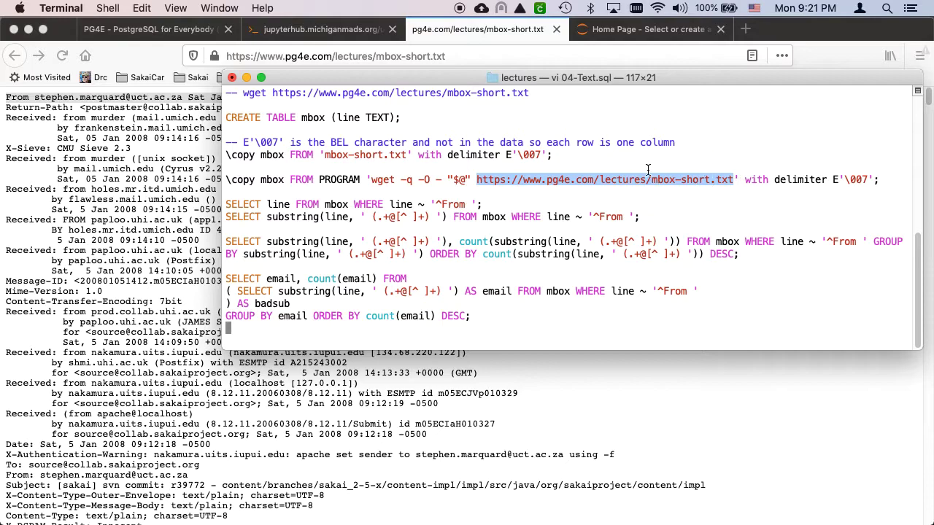
mouse_move(549, 182)
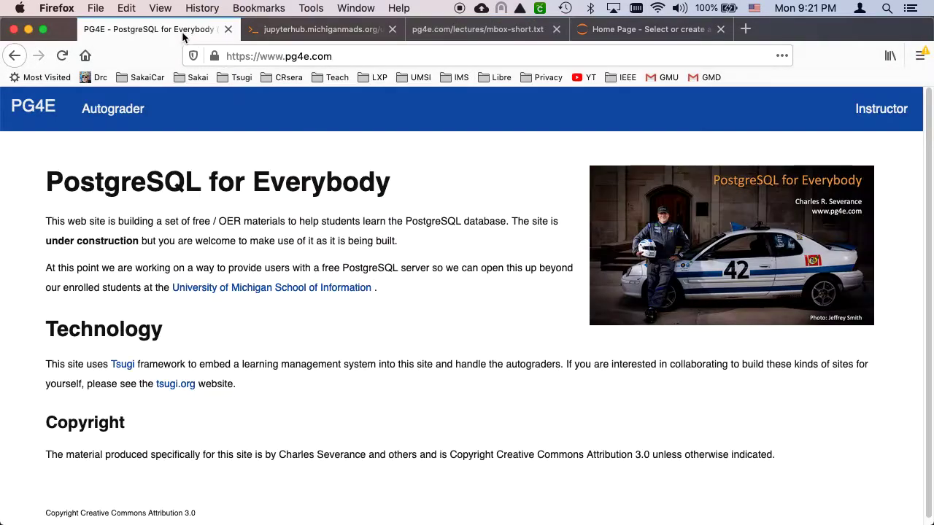
Step: Load mbox-short.txt into the mbox table via the wget-based \copy, giving COPY 1910
click(318, 30)
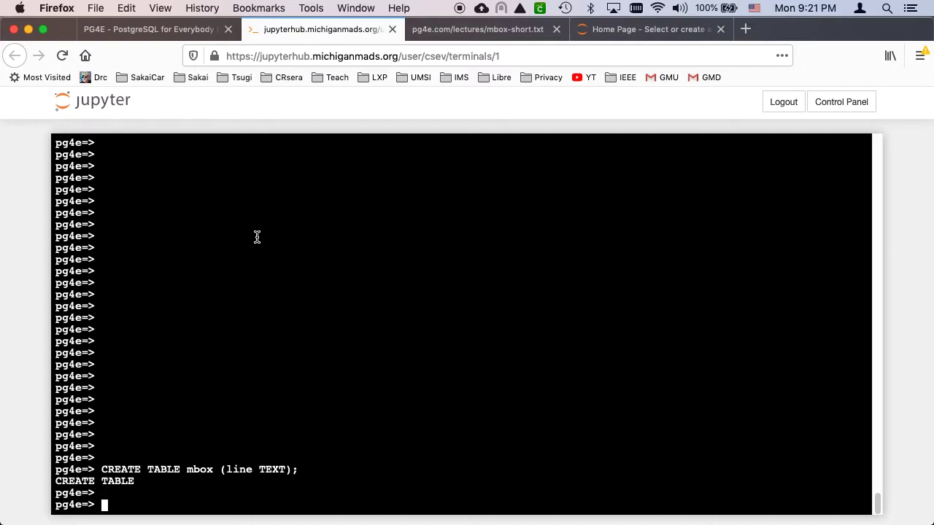
text(\copy mbox FROM PROGRAM 'wget -q -O - "$@" https://www.pg4e.com/lectures/mbox-short.txt' with delimiter E'\007';)
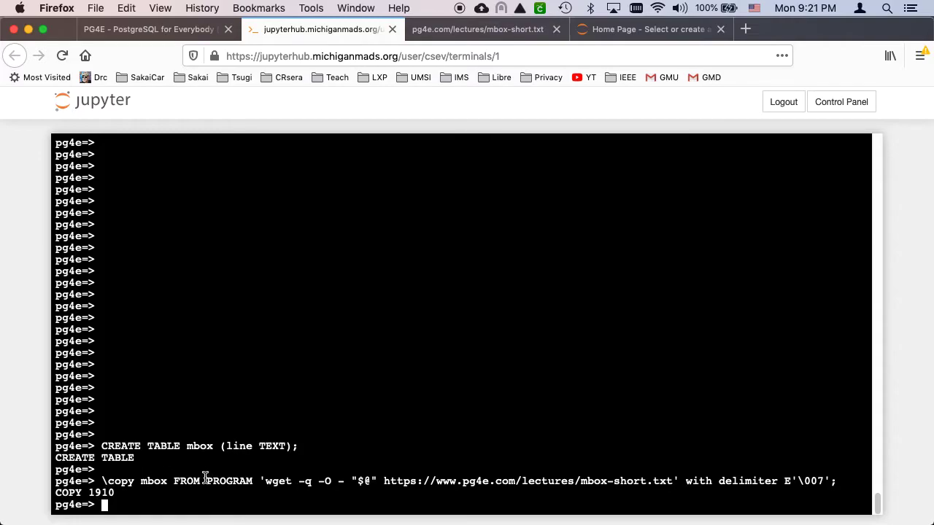
text(selec)
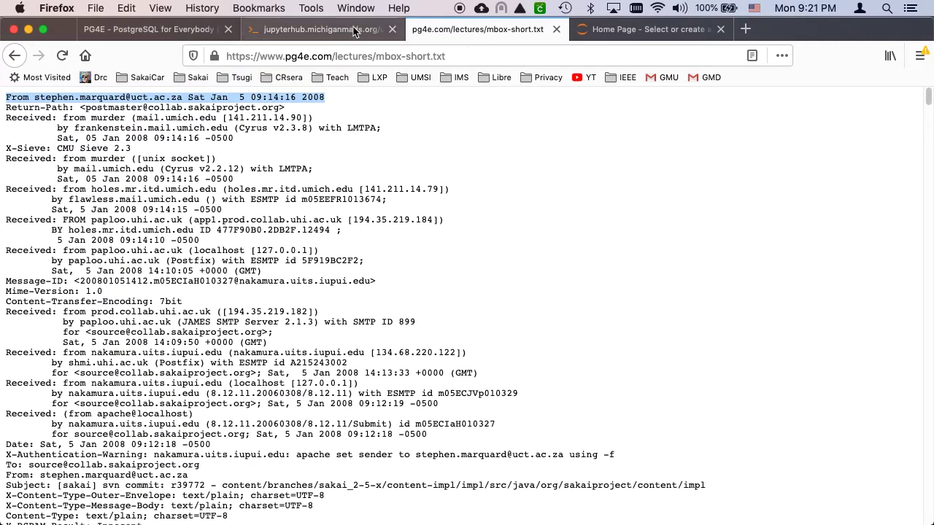
Step: List the 27 mbox lines matching the regex '^From ' with SELECT line FROM mbox
click(314, 29)
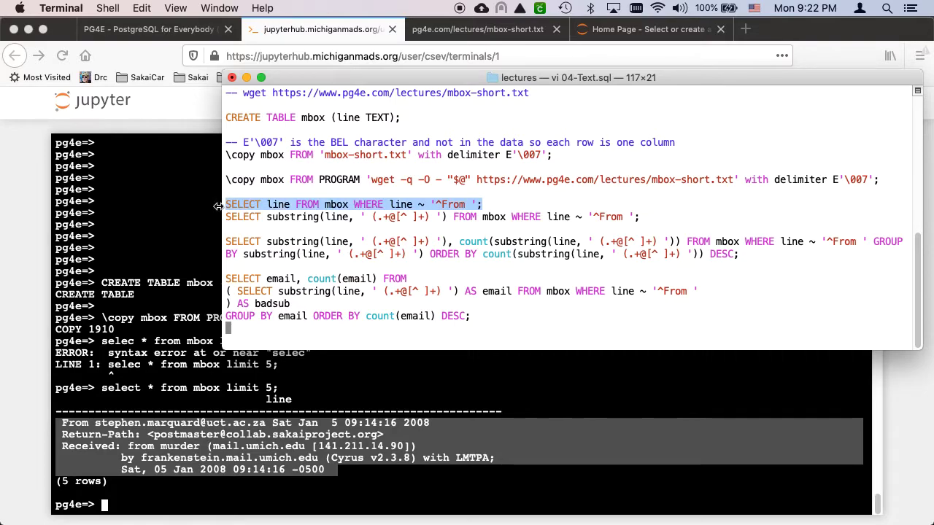
mouse_move(161, 226)
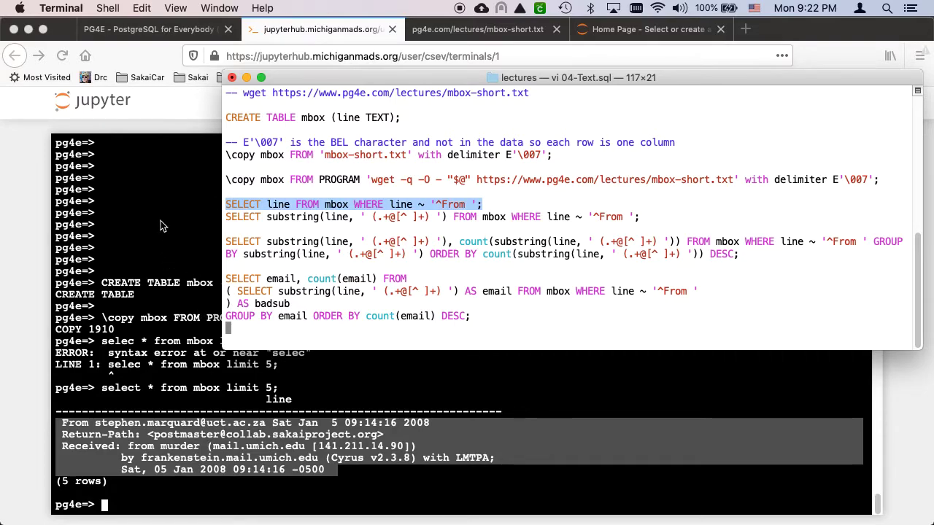
mouse_move(454, 207)
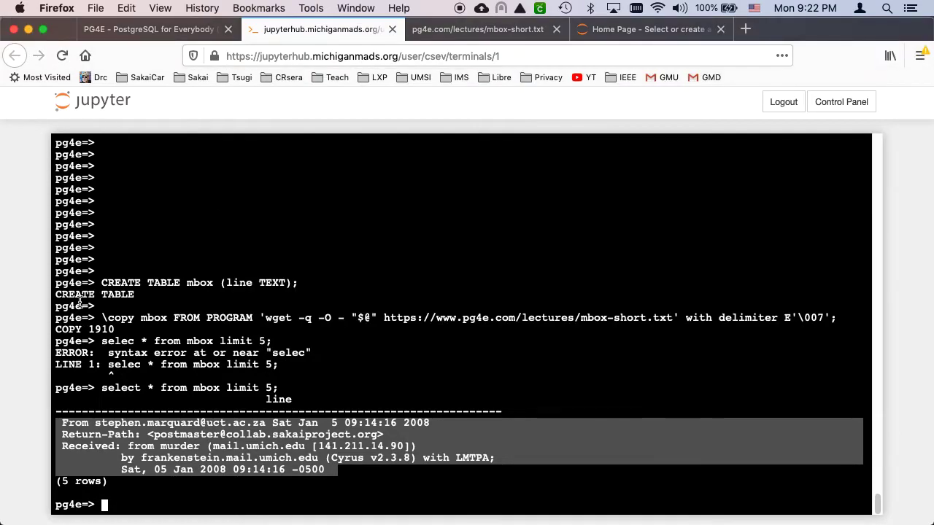
text(SELECT line FROM mbox WHERE line ~ '^From ';)
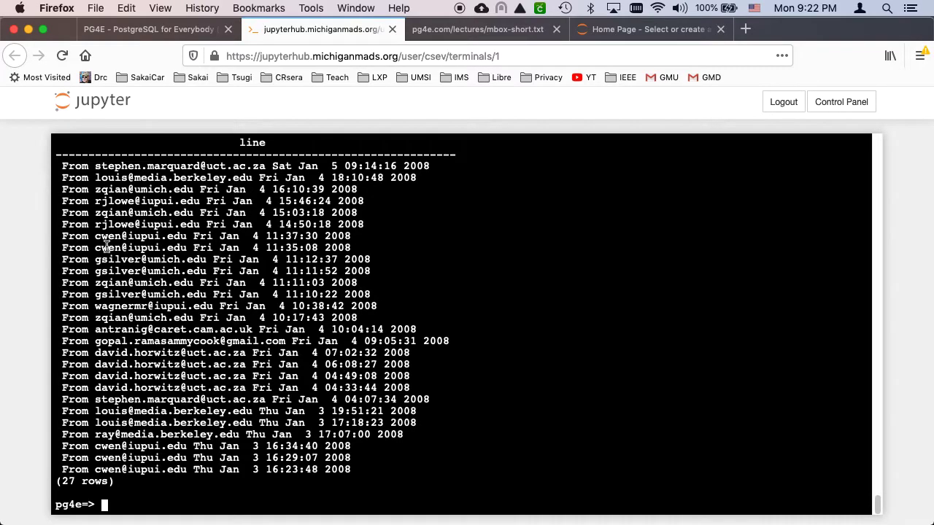
mouse_move(108, 224)
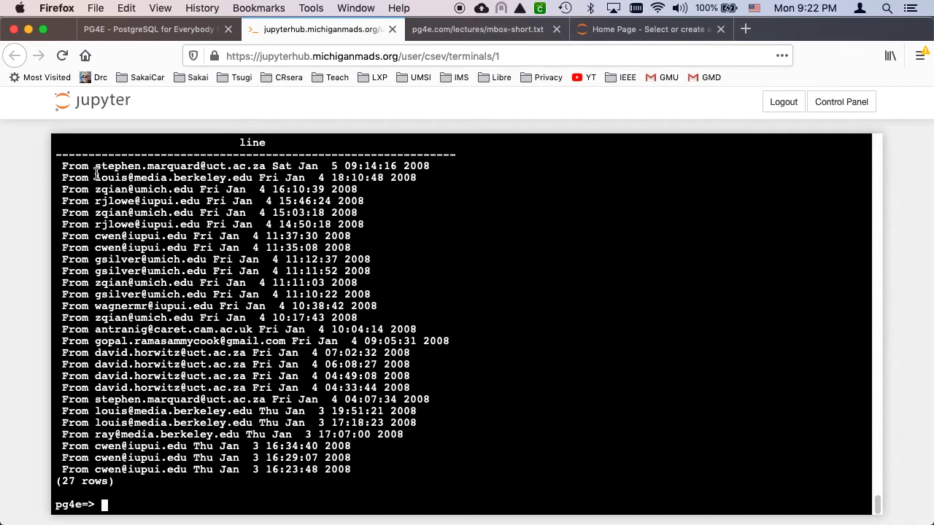
double_click(74, 167)
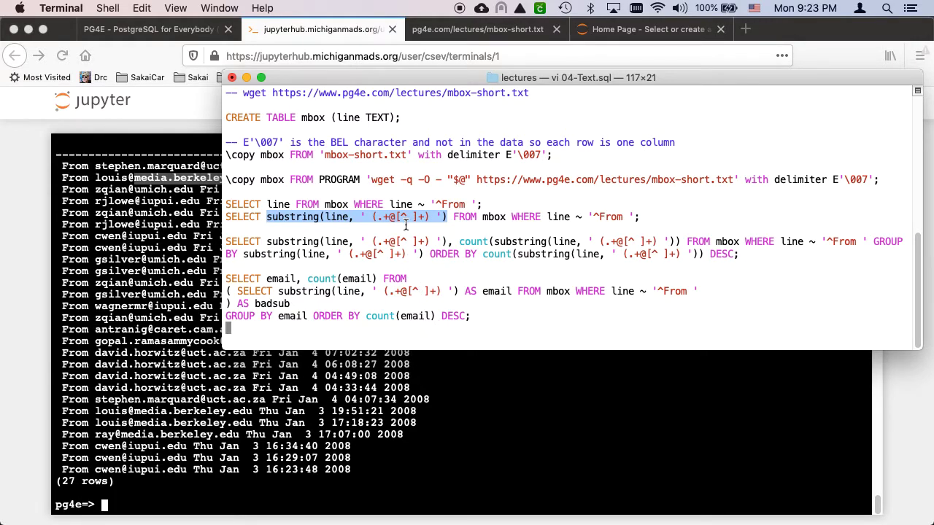
mouse_move(400, 266)
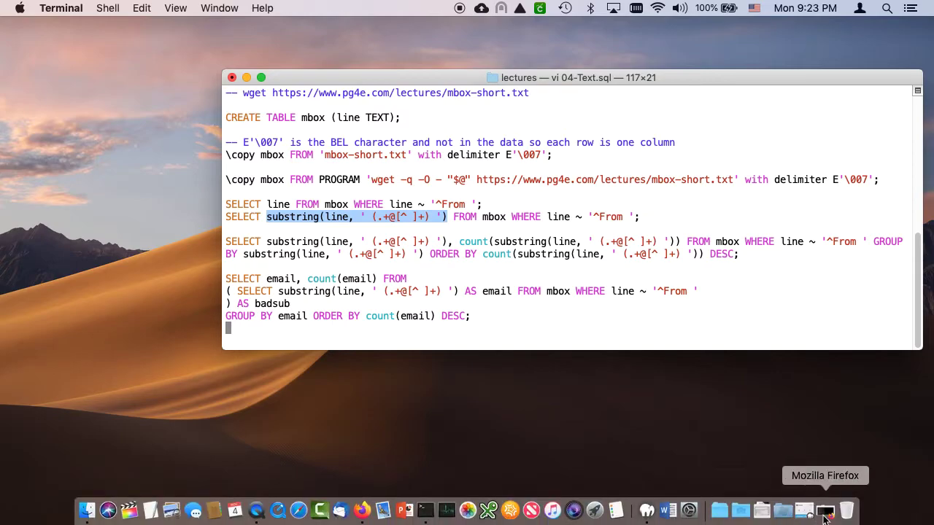
Step: Bring the Firefox window with the psql session back into view behind vi
click(826, 509)
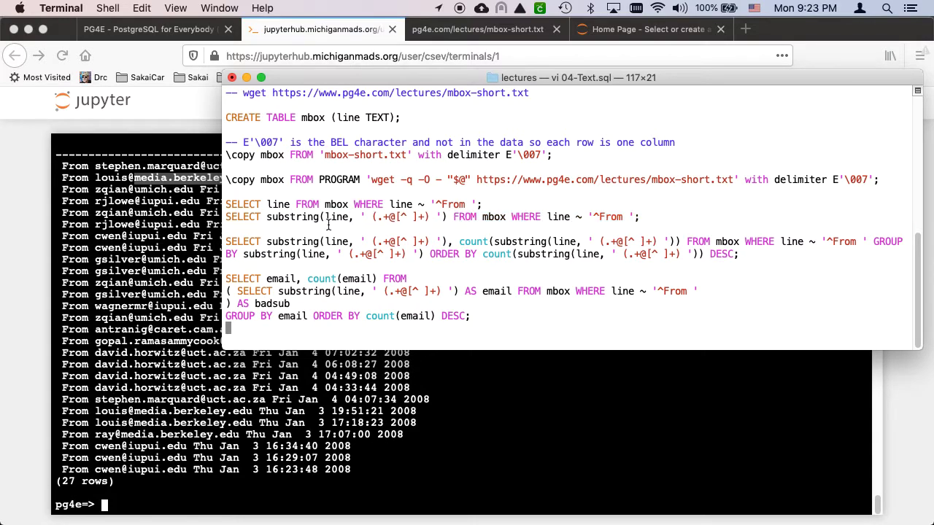
mouse_move(172, 178)
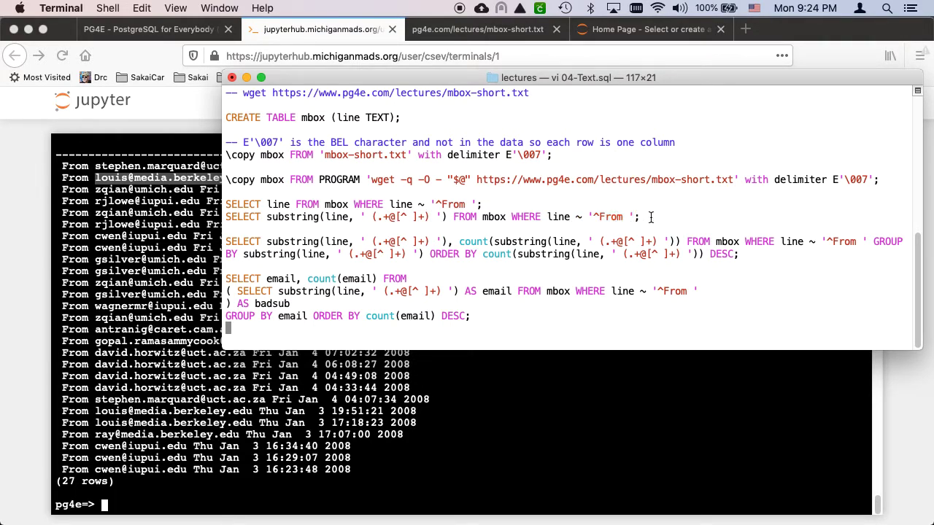
Step: Run the substring query so psql lists 27 extracted sender email addresses
triple_click(430, 216)
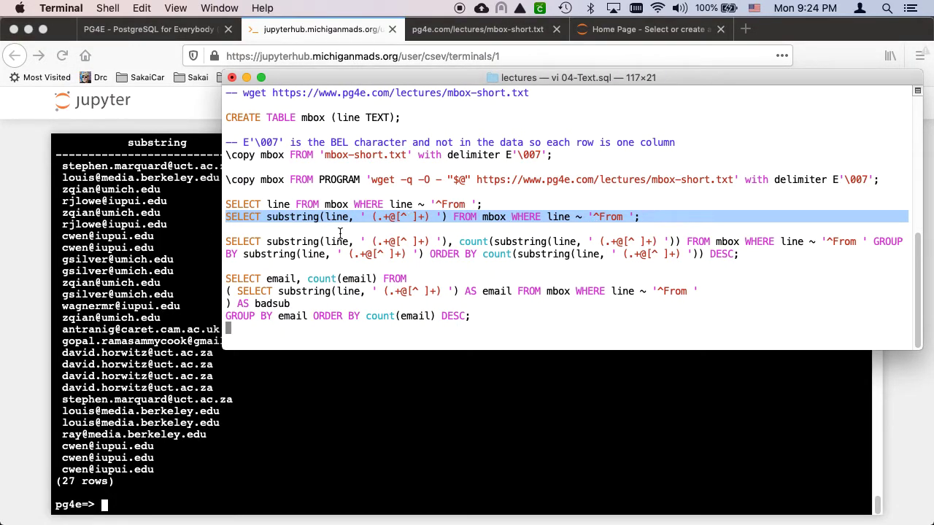
mouse_move(260, 239)
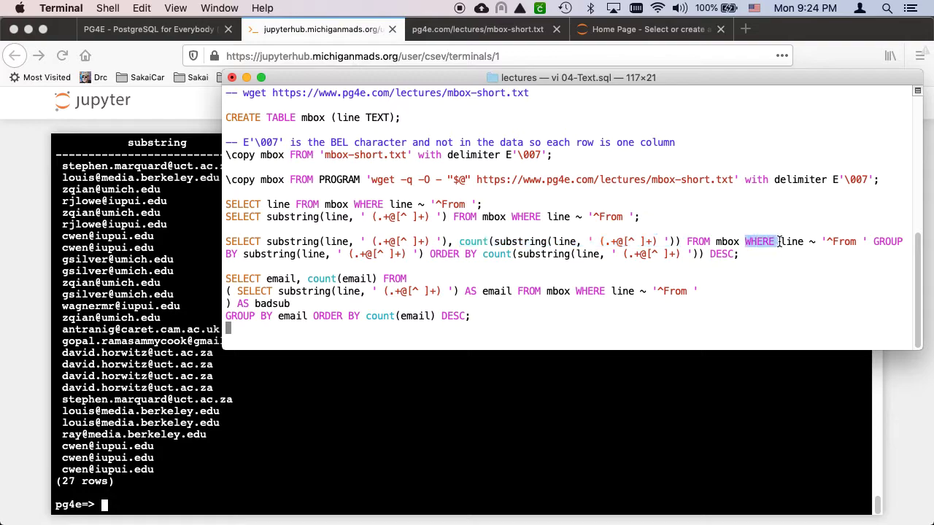
drag(758, 243, 864, 242)
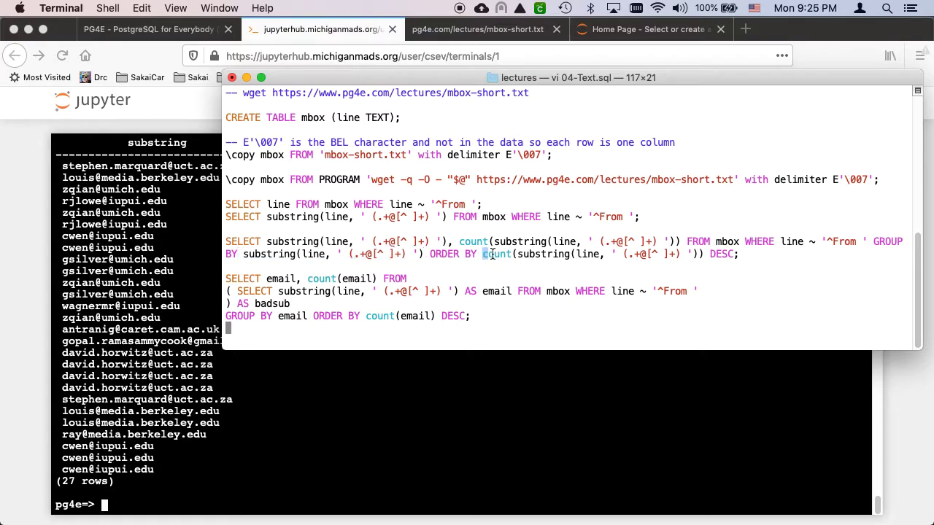
drag(483, 254, 733, 254)
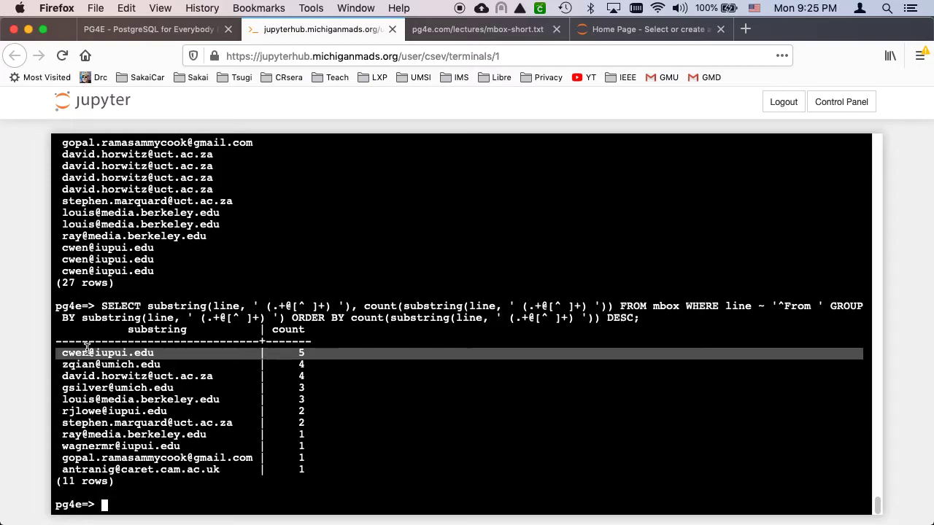
mouse_move(318, 371)
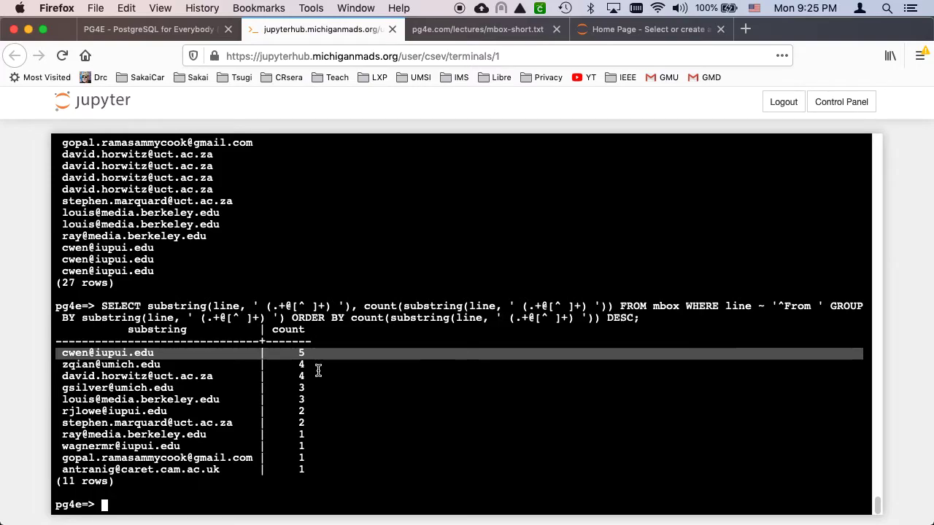
mouse_move(391, 414)
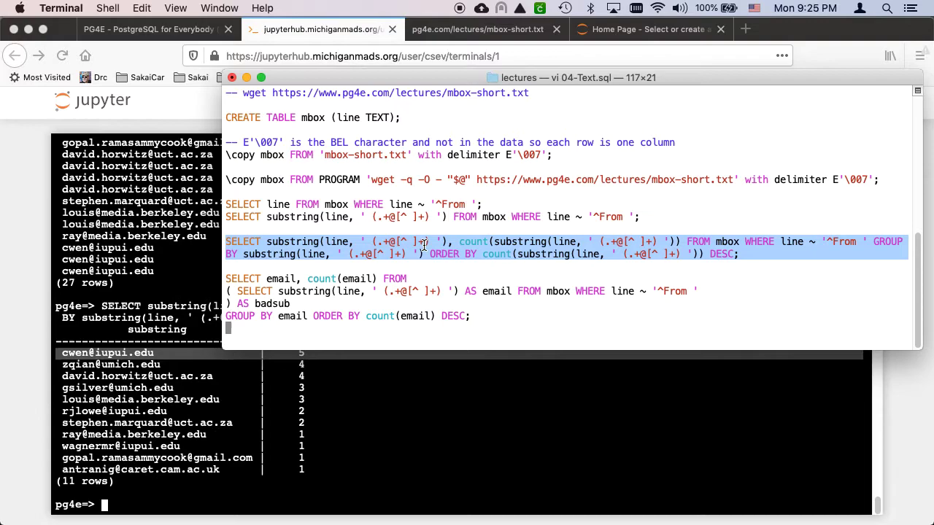
mouse_move(502, 298)
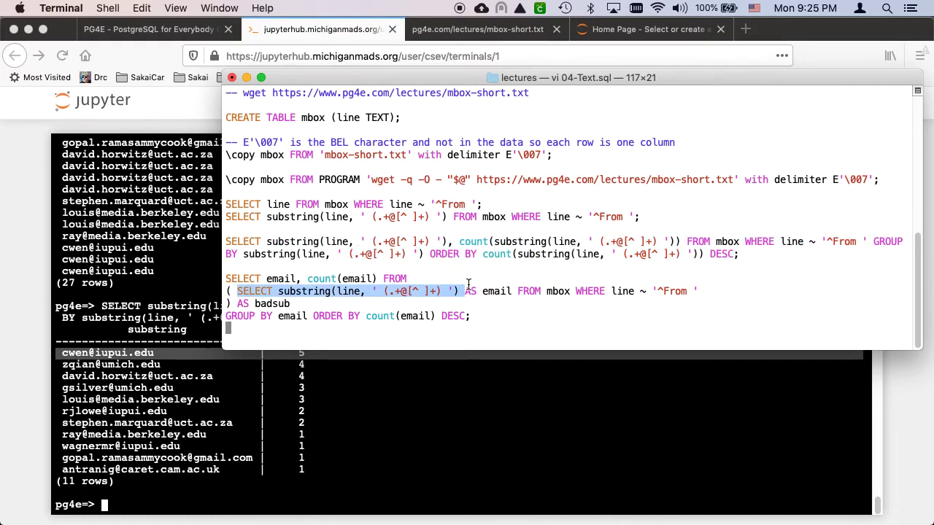
Step: Run the inner subselect alone, listing 27 sender addresses under the email column
drag(460, 292, 701, 292)
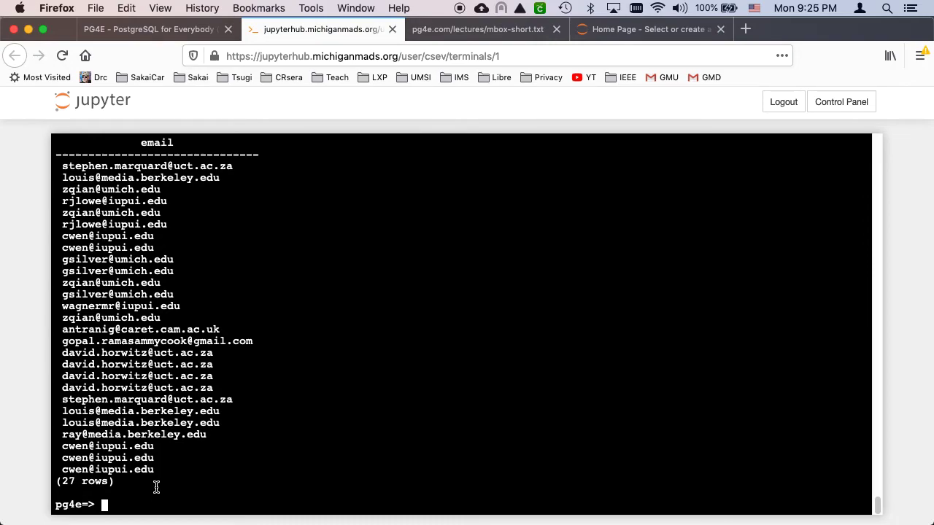
mouse_move(134, 134)
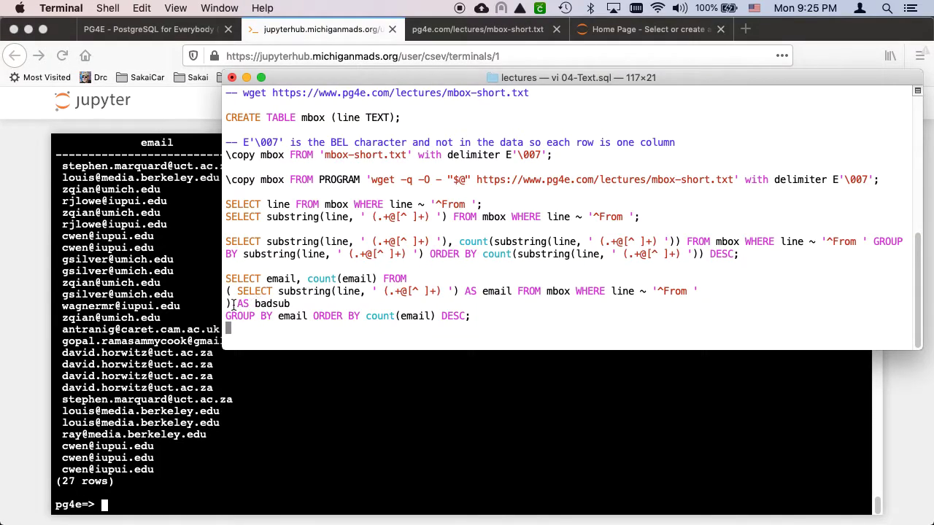
double_click(242, 279)
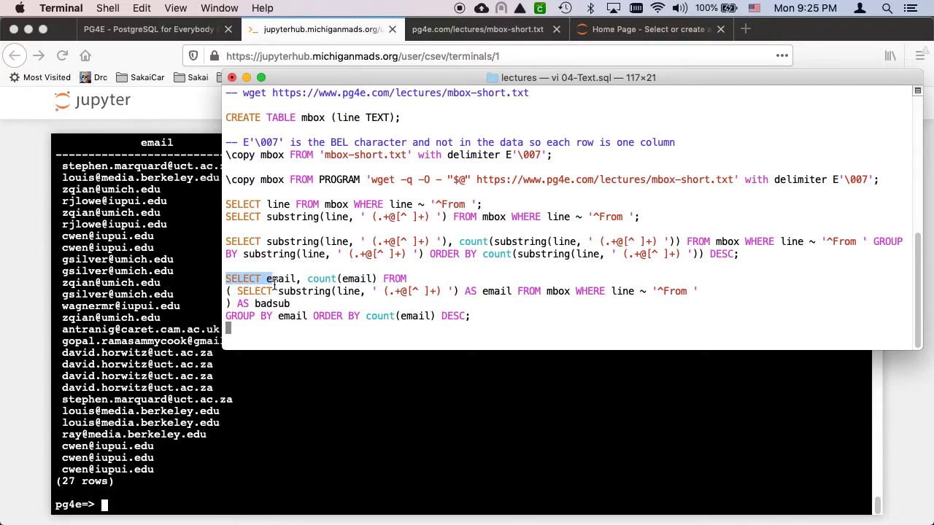
drag(267, 279, 343, 279)
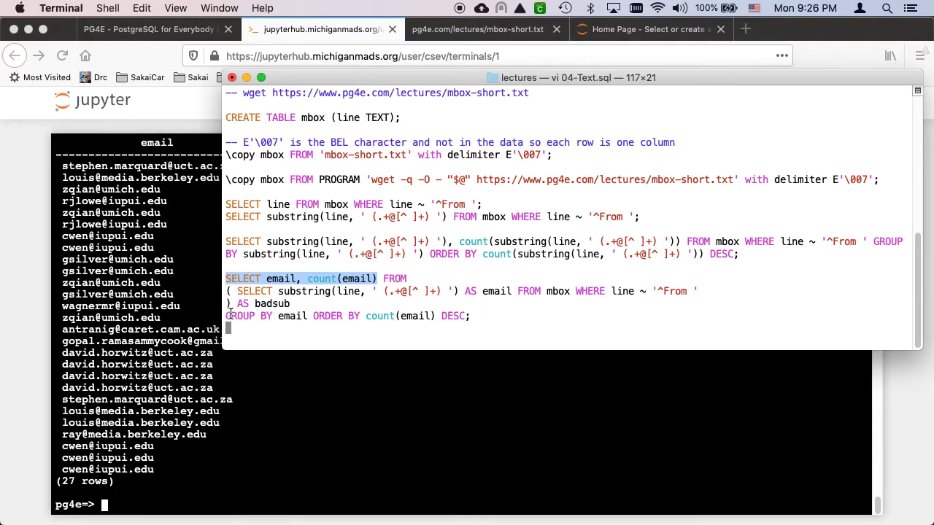
drag(225, 279, 470, 315)
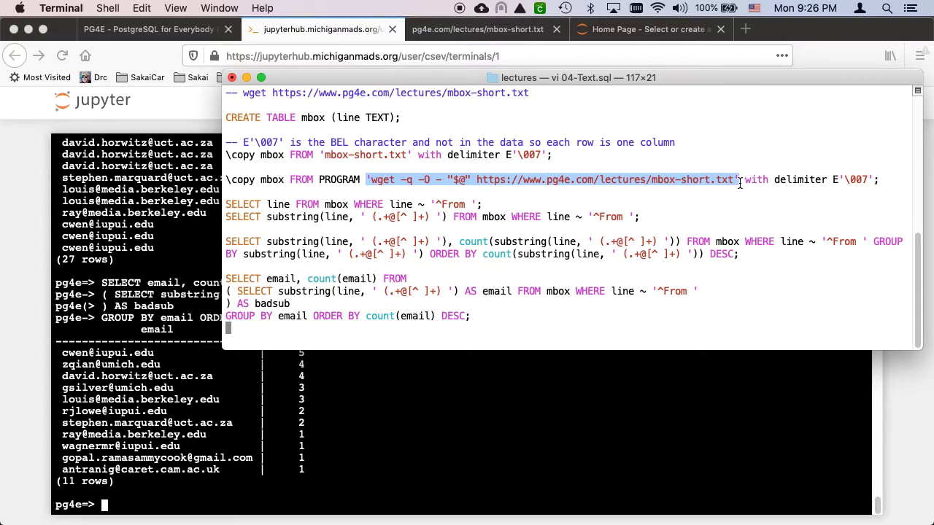
mouse_move(730, 149)
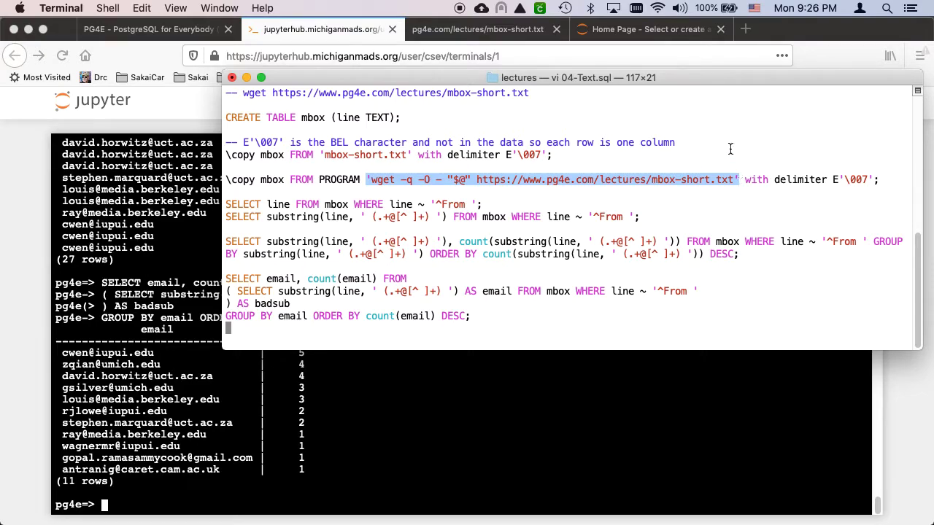